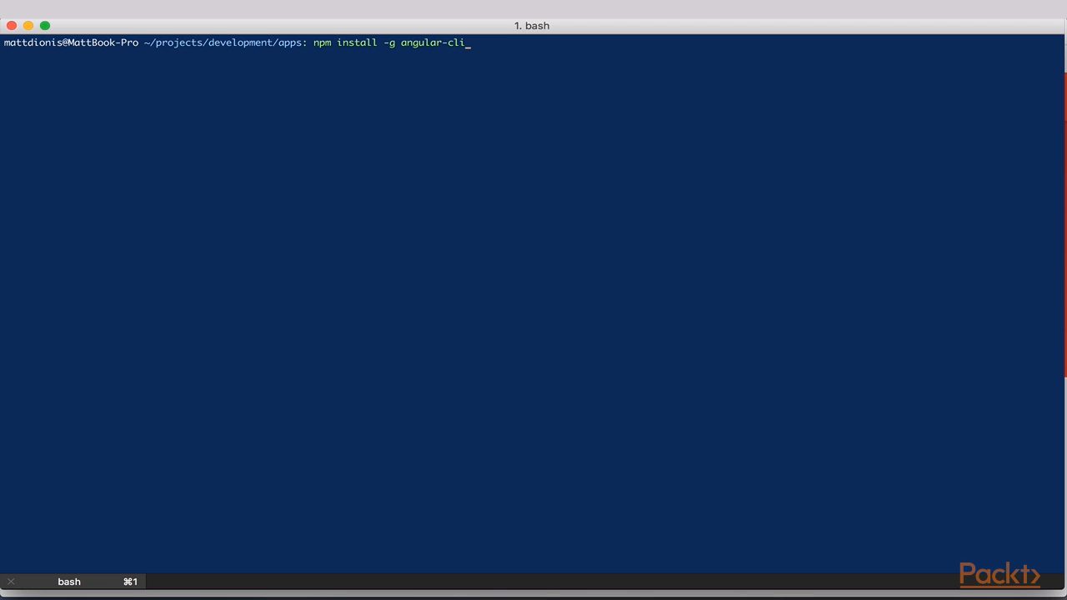
Generate a new Angular CLI project named 'recipes' with ng new recipes.
text(ng new recipes)
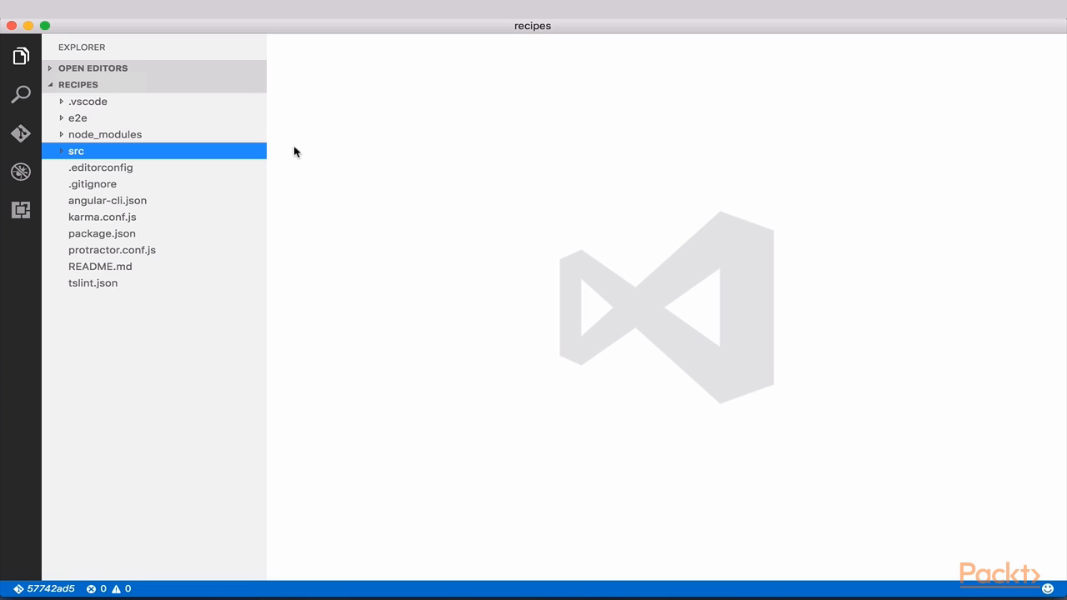
click(78, 117)
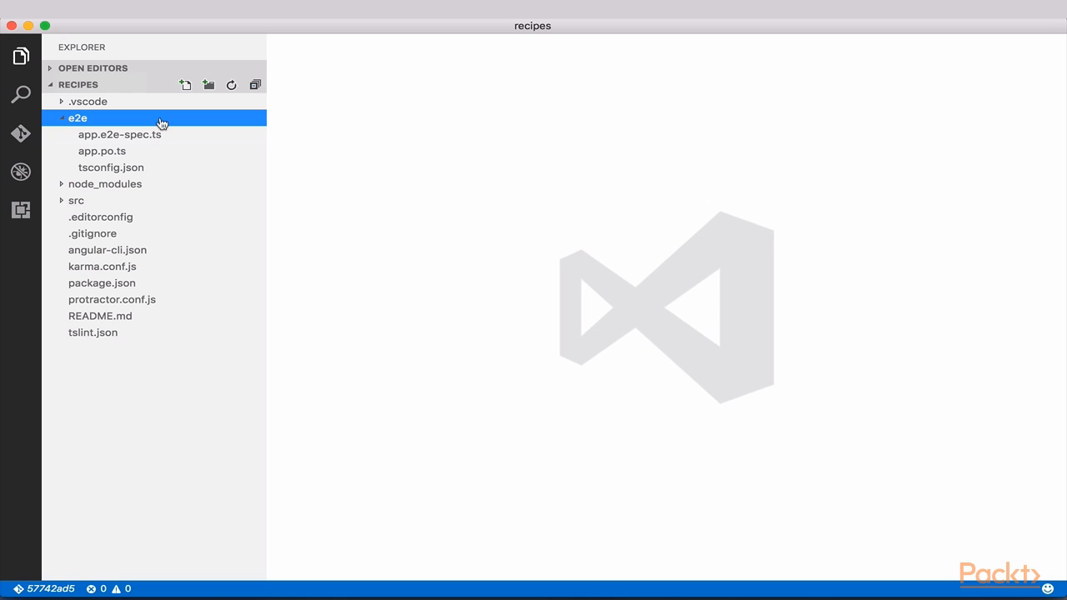
click(78, 117)
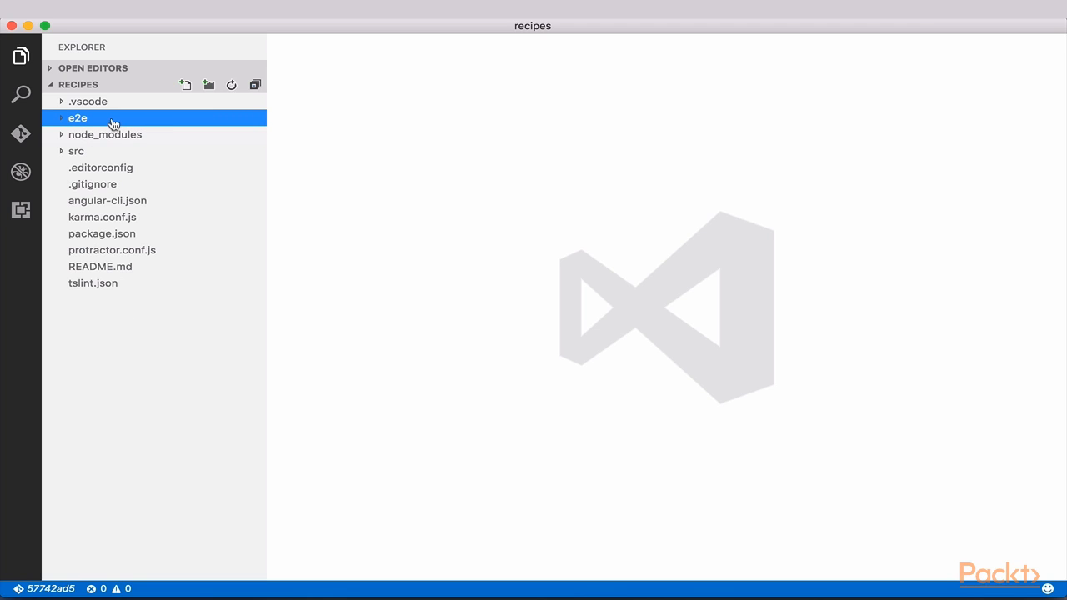
click(105, 135)
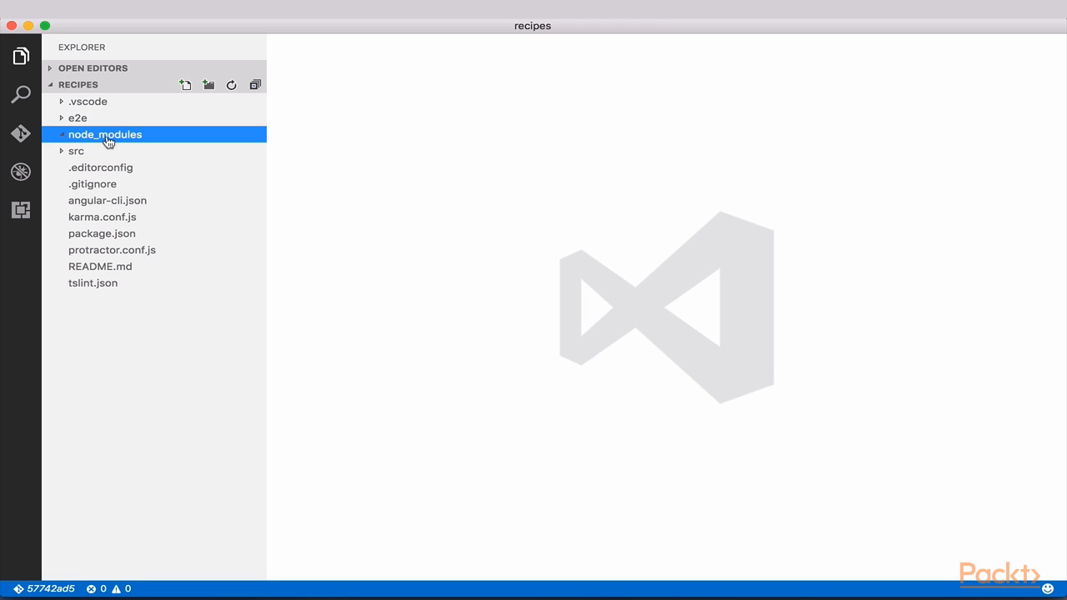
click(106, 134)
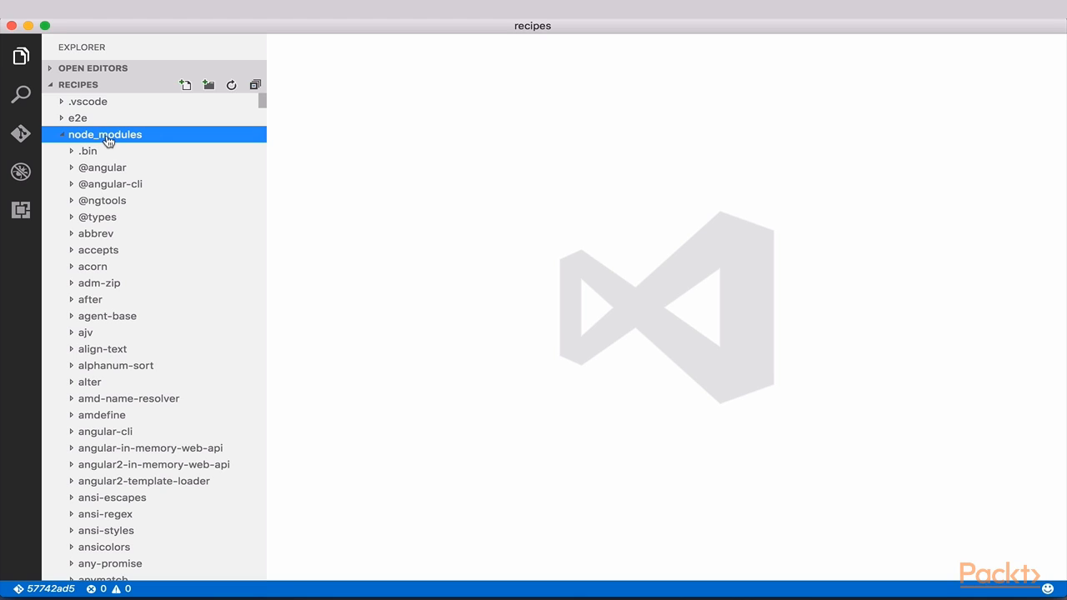
click(105, 134)
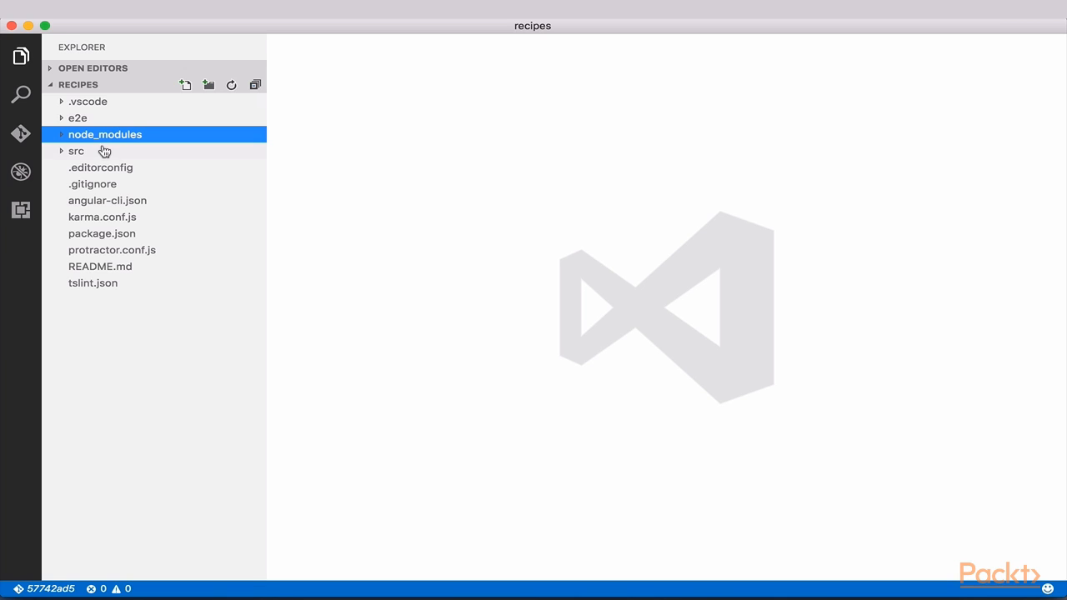
click(76, 151)
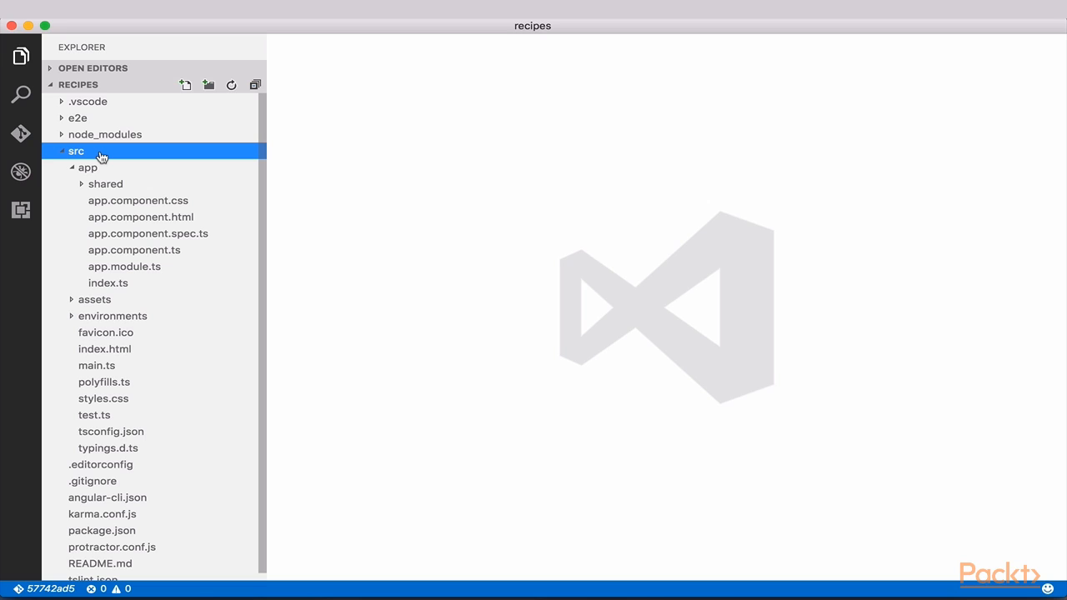
click(76, 151)
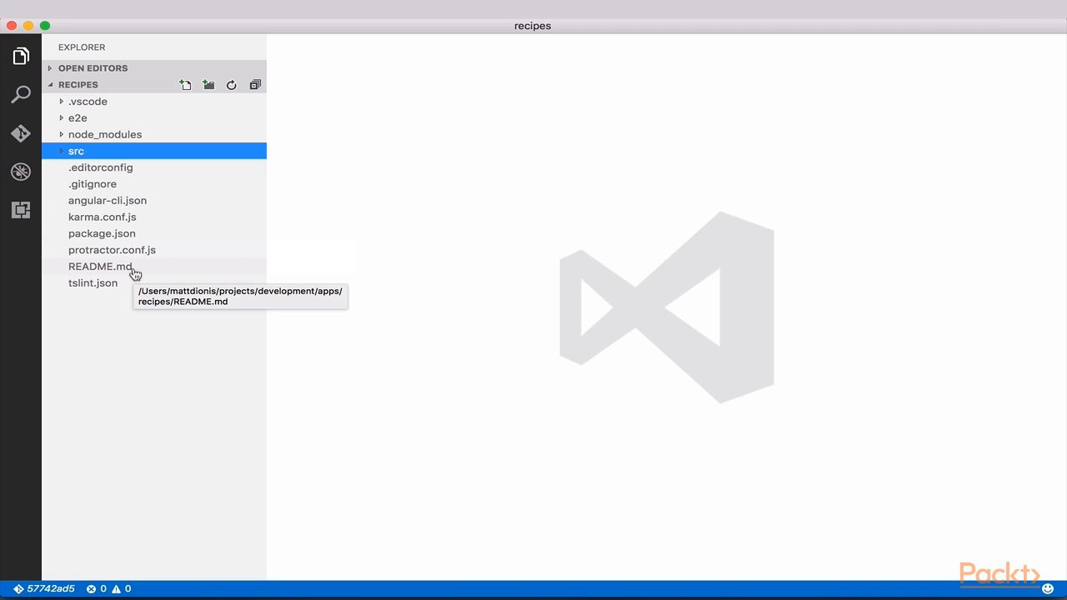
Review package.json, then open README.md to read the ng serve, build and test instructions.
click(102, 233)
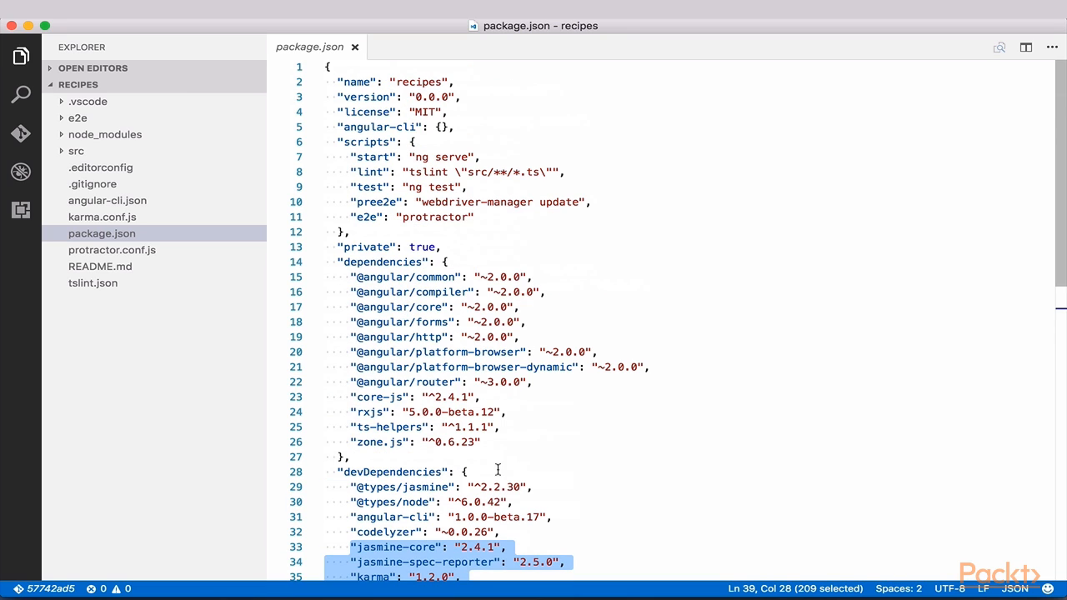
click(100, 266)
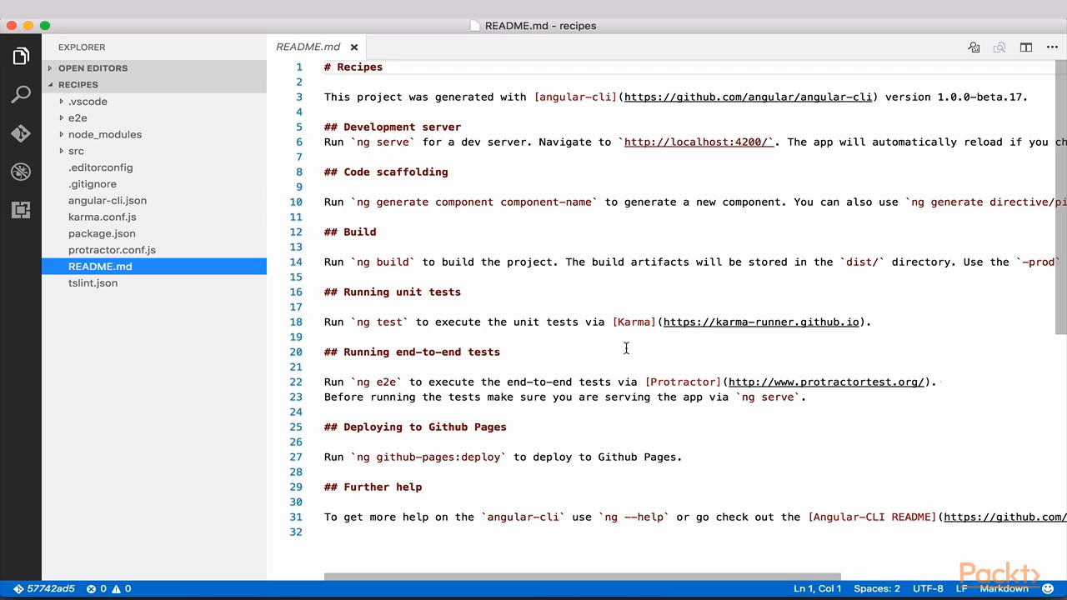
Highlight the word 'scaffolding' in README.md and expand the src folder.
double_click(393, 172)
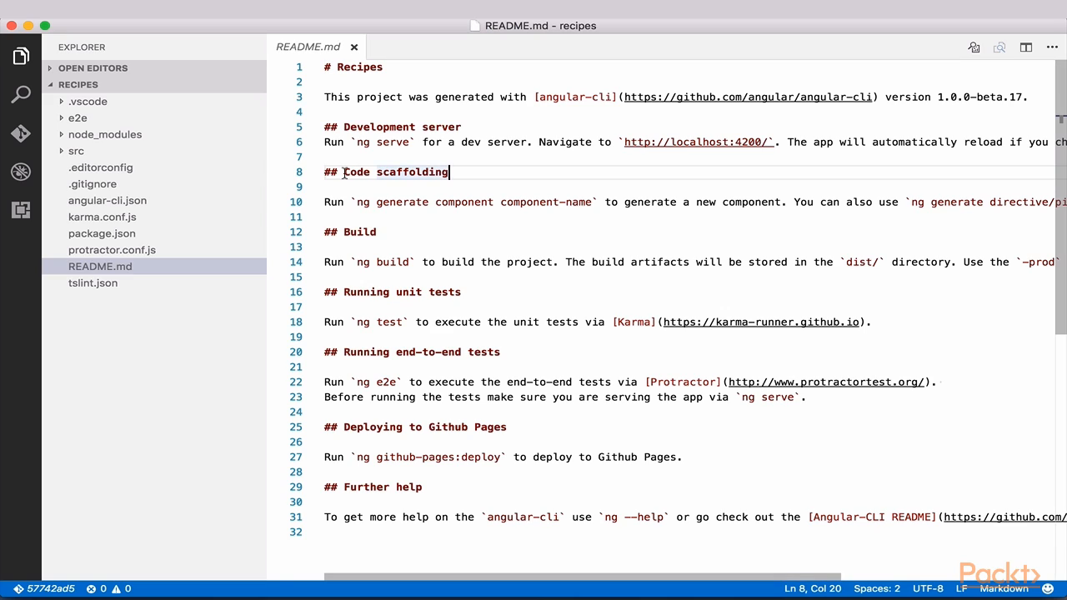
double_click(411, 172)
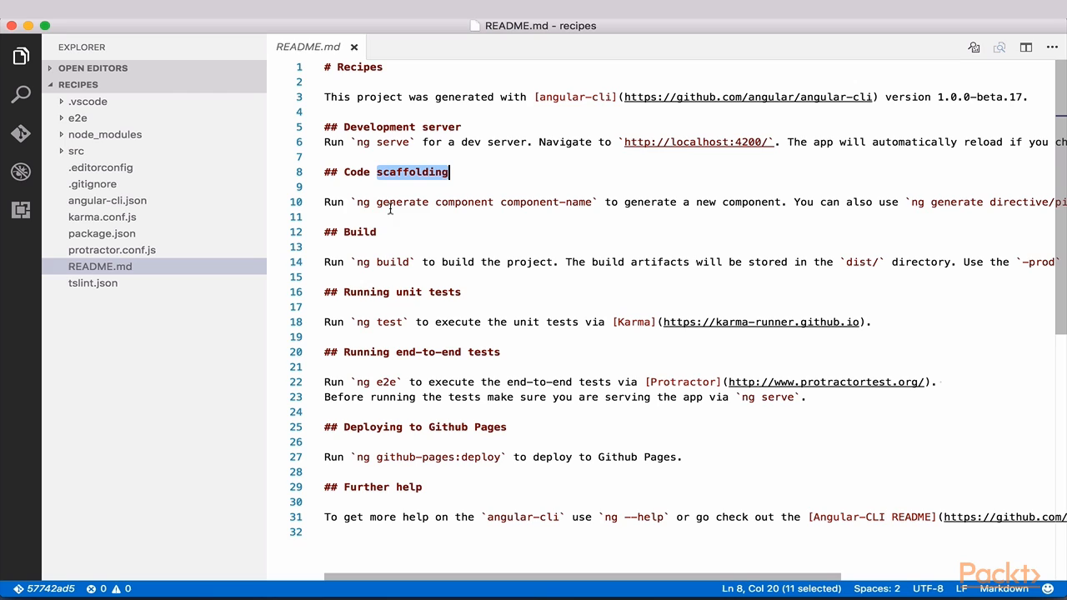
click(75, 151)
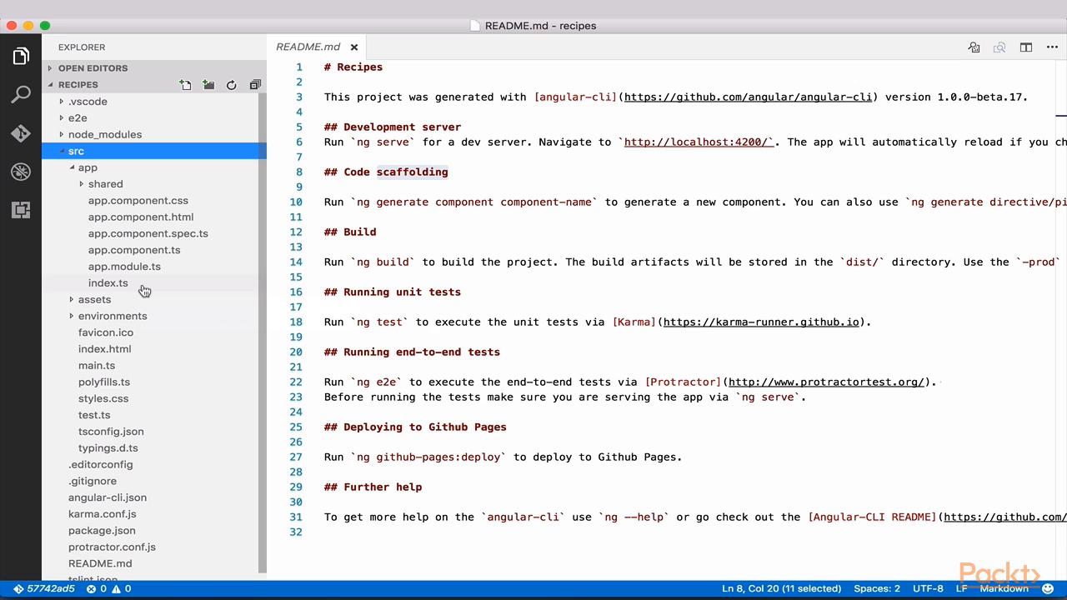
View tsconfig.json, styles.css, index.html and main.ts from the src folder.
click(111, 431)
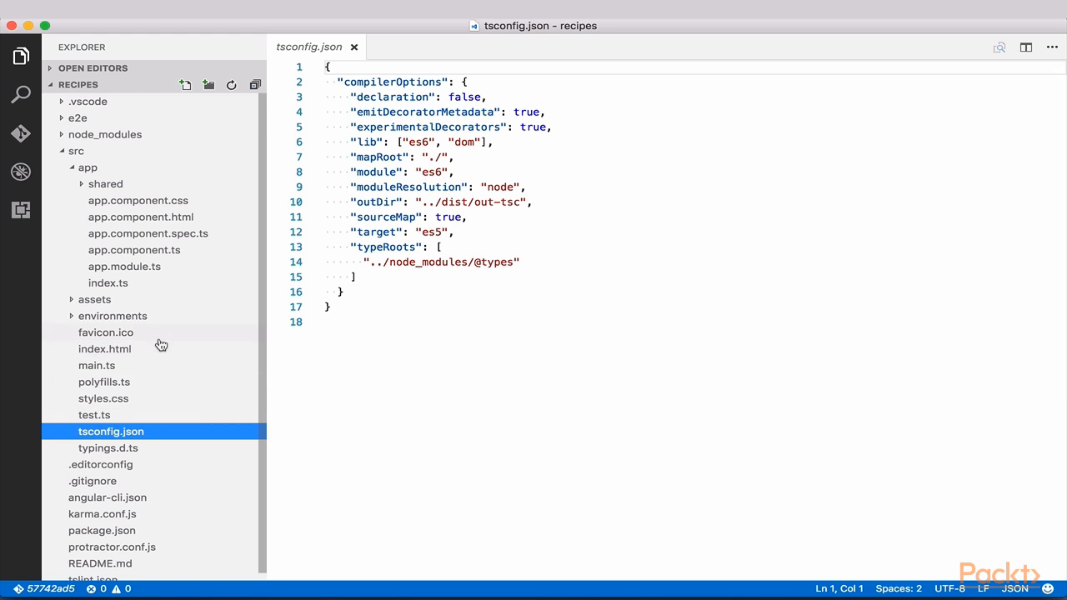
click(103, 399)
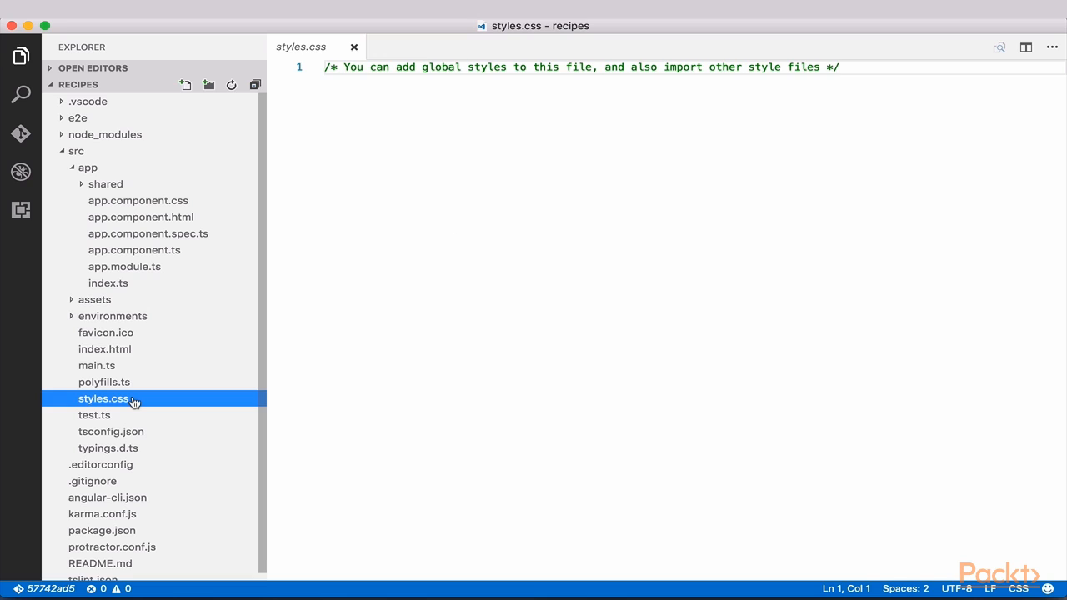
click(104, 348)
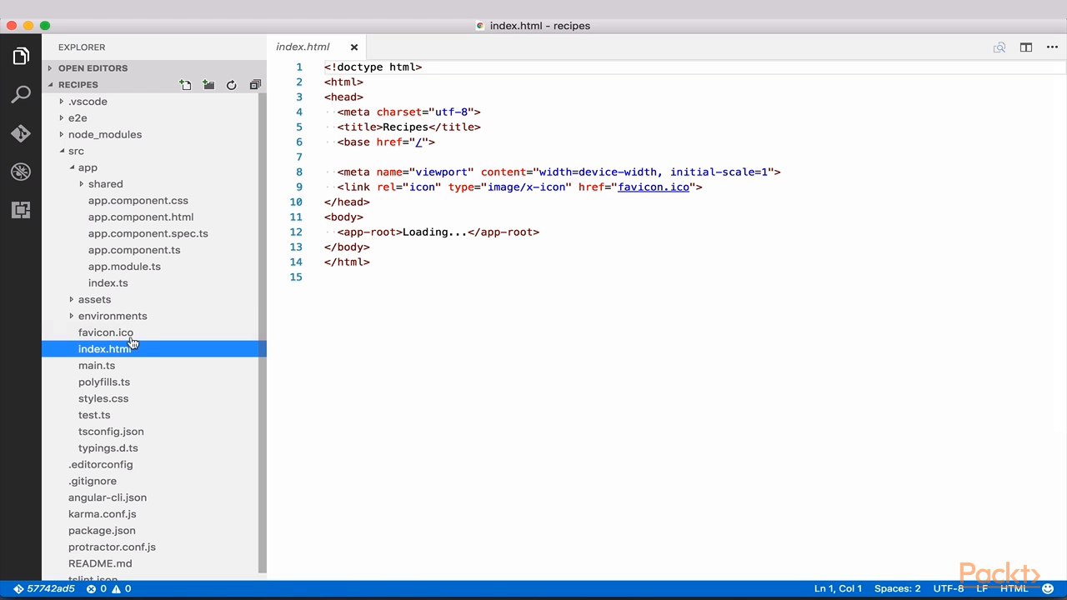
click(97, 365)
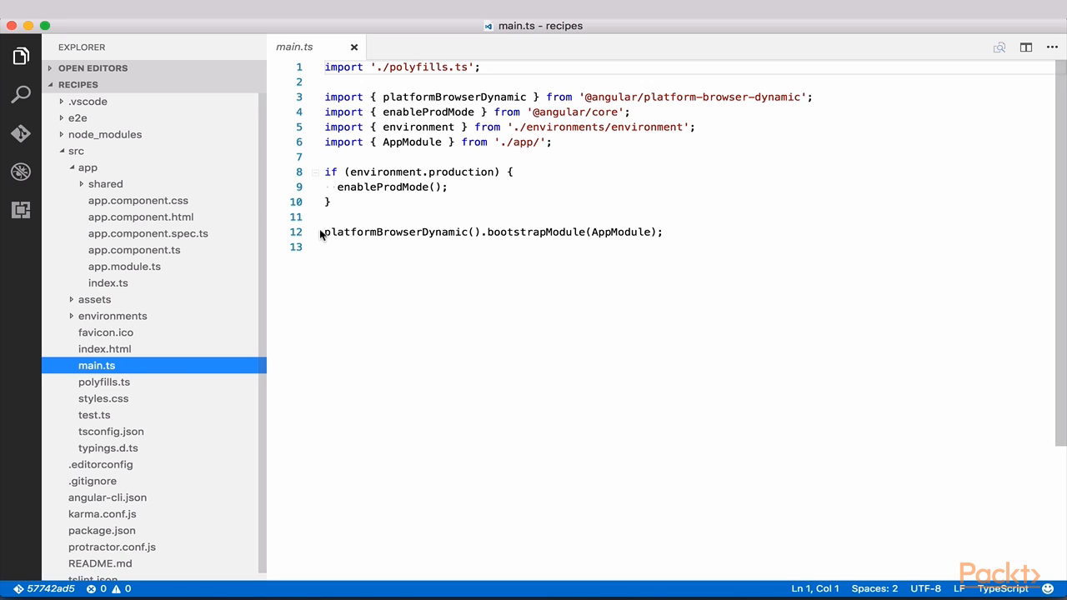
Highlight main.ts's production-mode check, expand assets and environments, and open app.component.ts.
drag(324, 172, 362, 187)
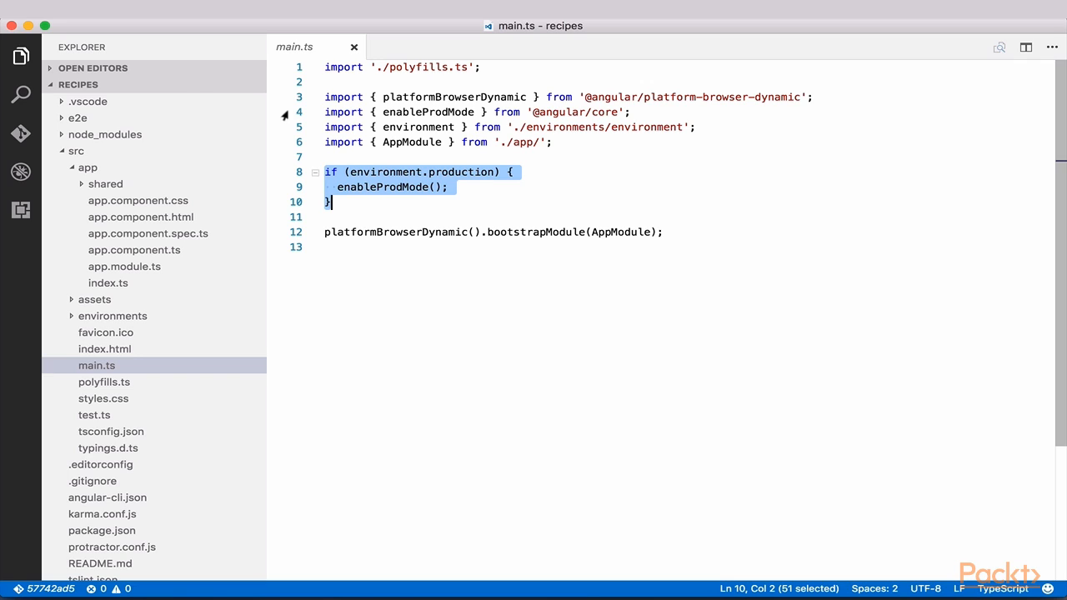
click(113, 316)
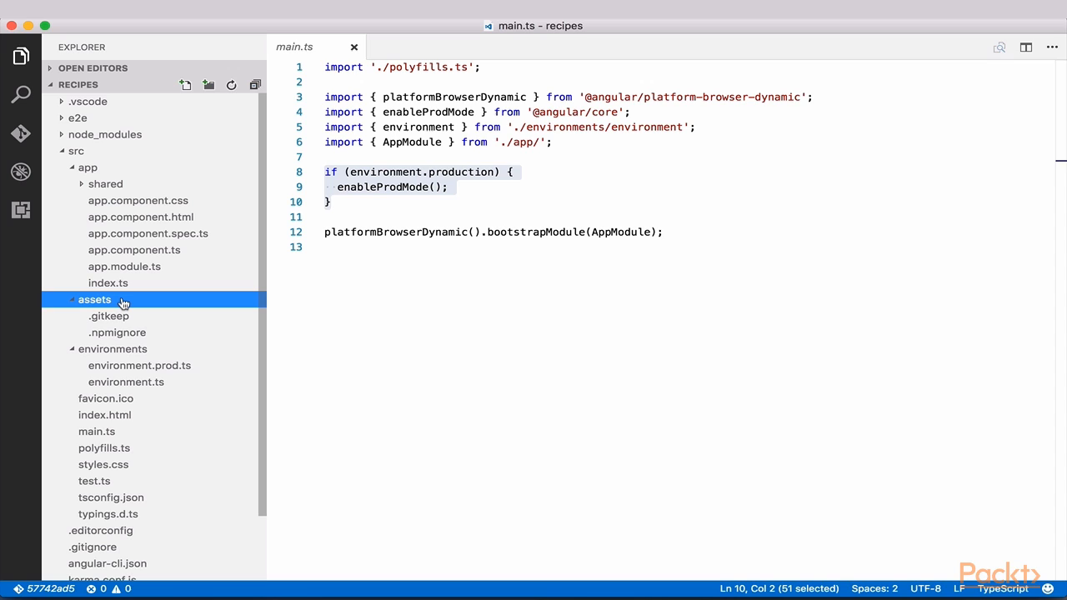
mouse_move(103, 173)
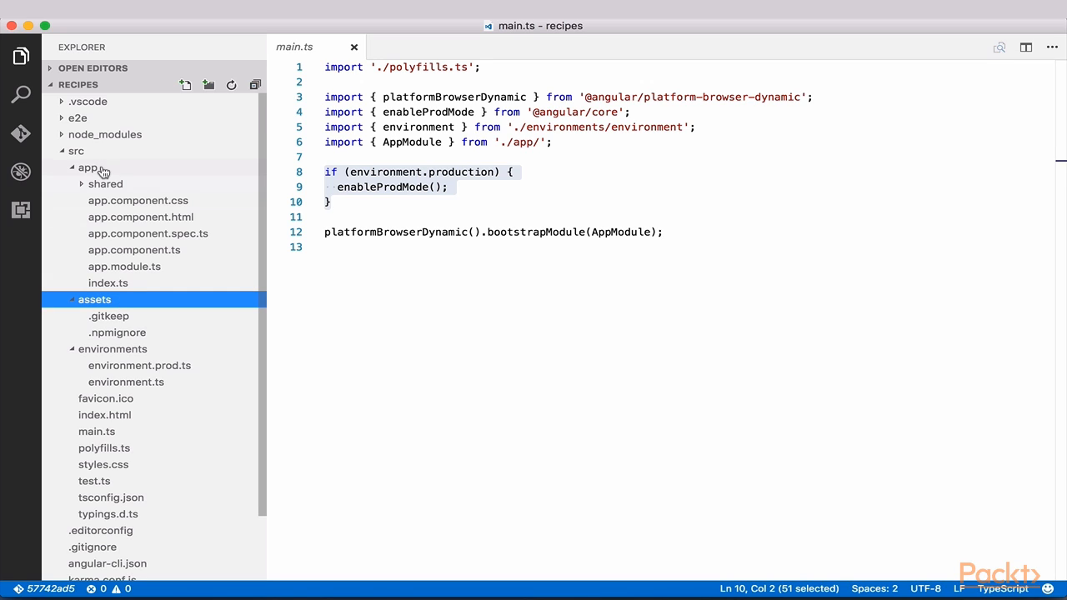
click(89, 168)
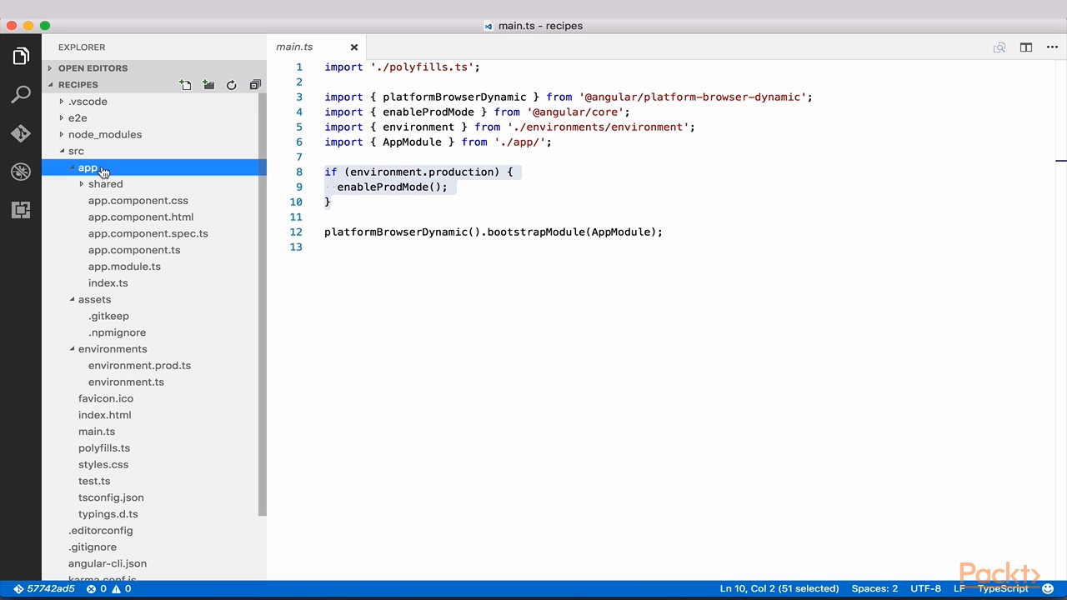
click(134, 250)
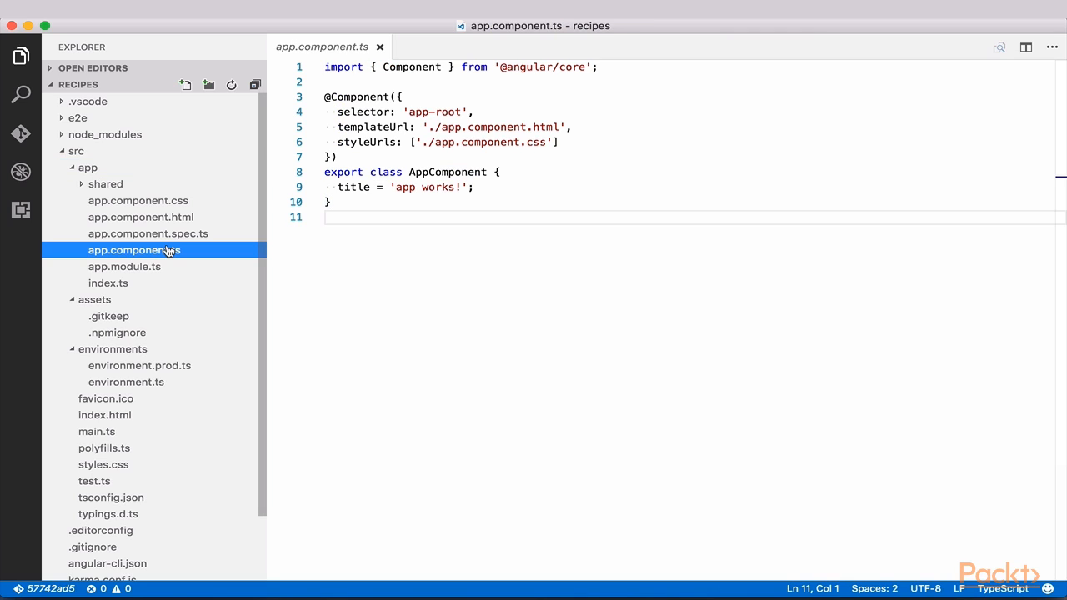